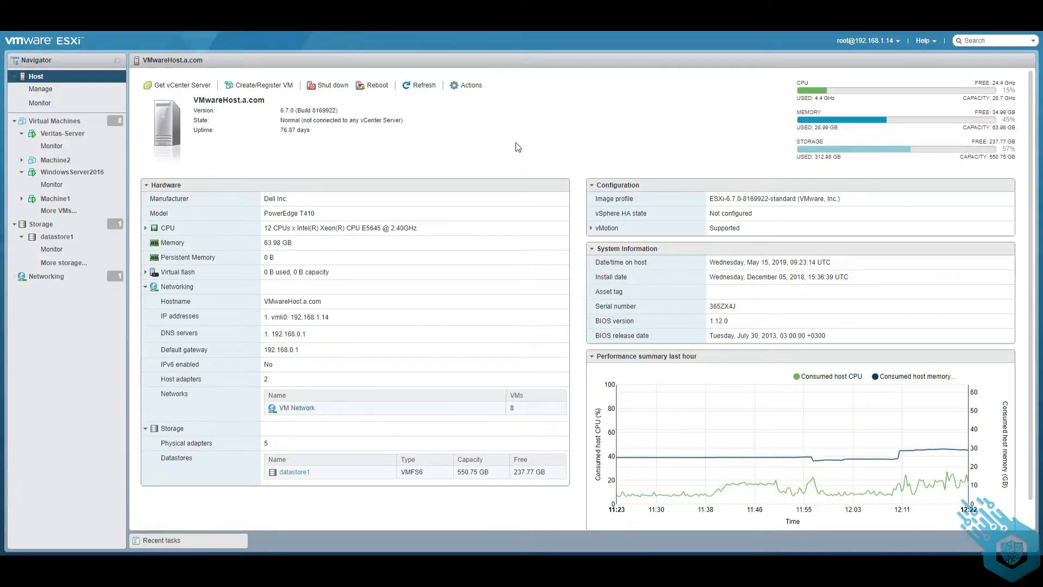
Show the host's virtual machine list from the Virtual Machines navigator entry.
{"action": "left_click", "coordinate": [55, 120]}
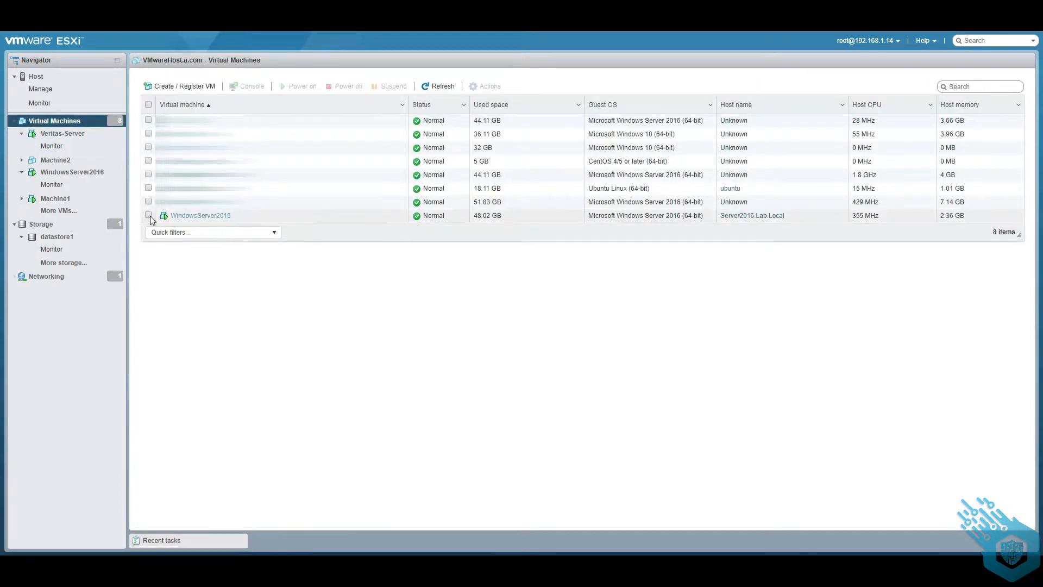
Open the WindowsServer2016 console, send Ctrl-Alt-Delete, and sign in with the Administrator password.
{"action": "left_click", "coordinate": [200, 215]}
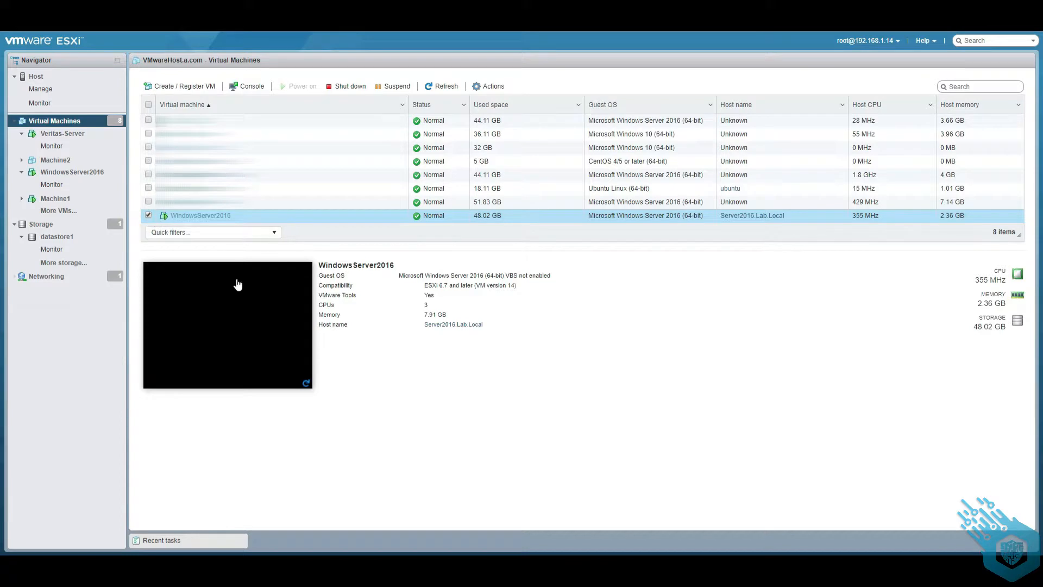
{"action": "left_click", "coordinate": [227, 324]}
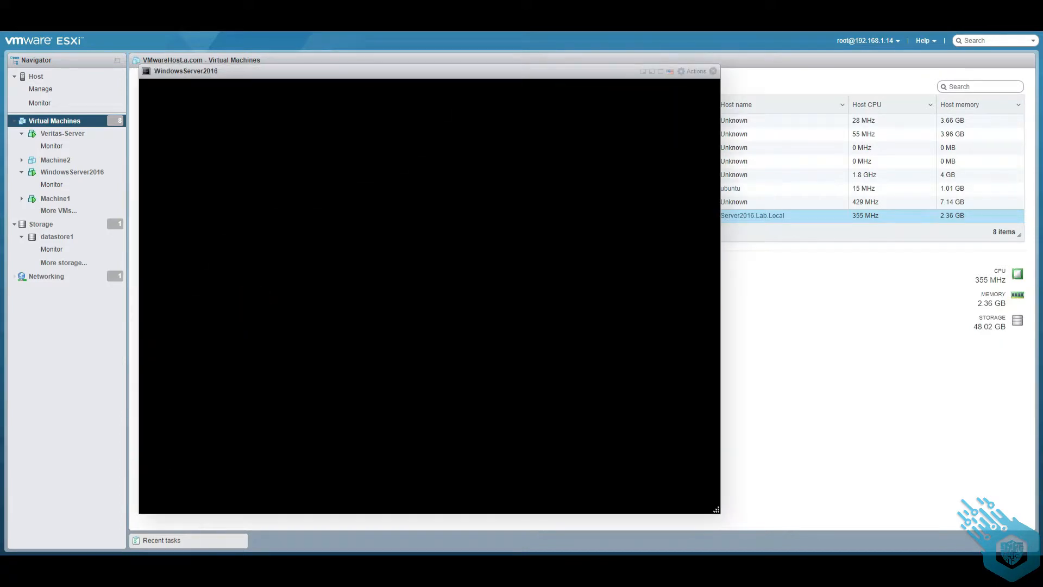
{"action": "left_click", "coordinate": [696, 66]}
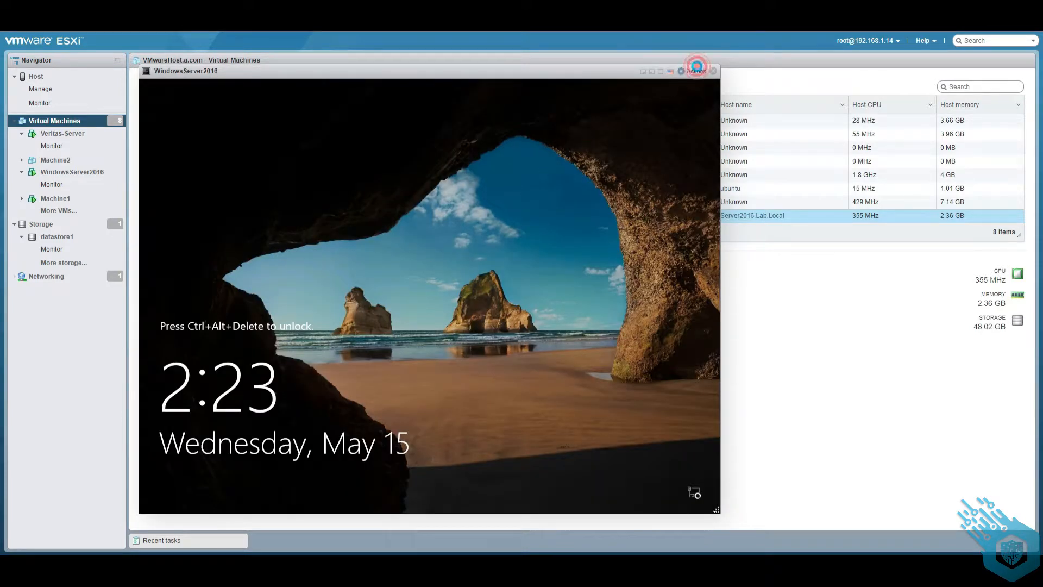
{"action": "left_click", "coordinate": [695, 71]}
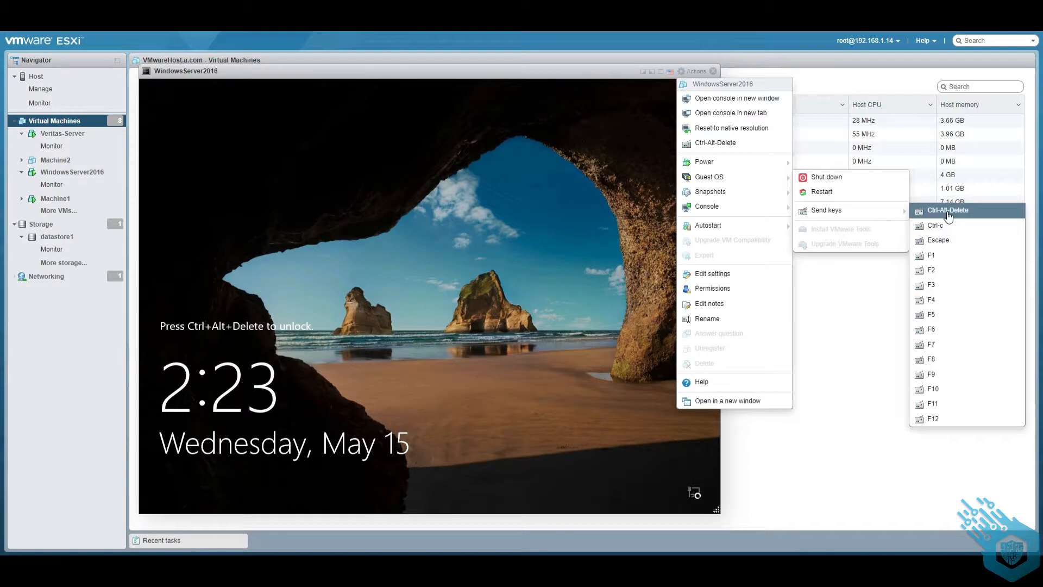
{"action": "left_click", "coordinate": [947, 210]}
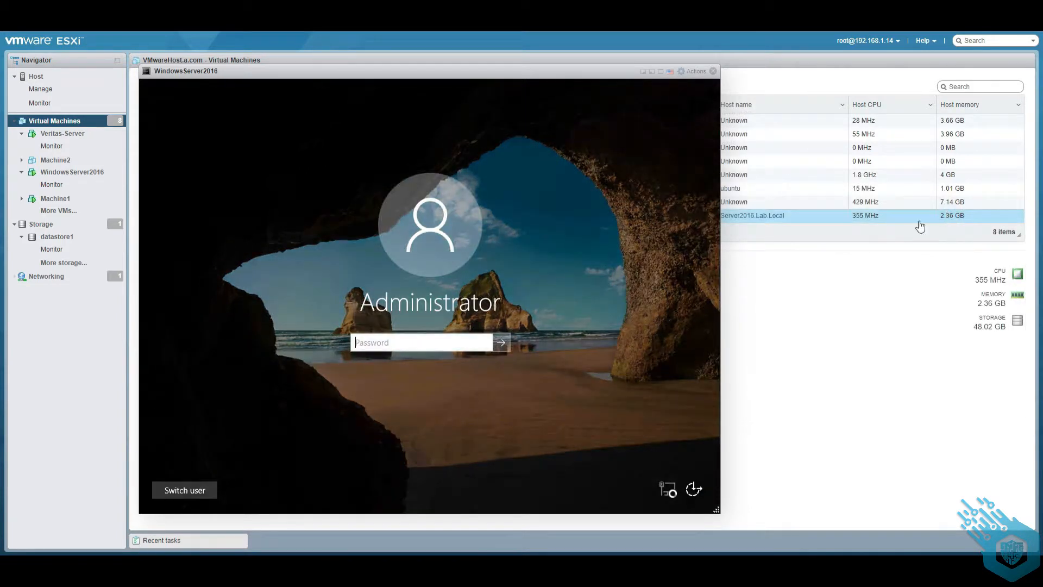
{"action": "type", "text": "•"}
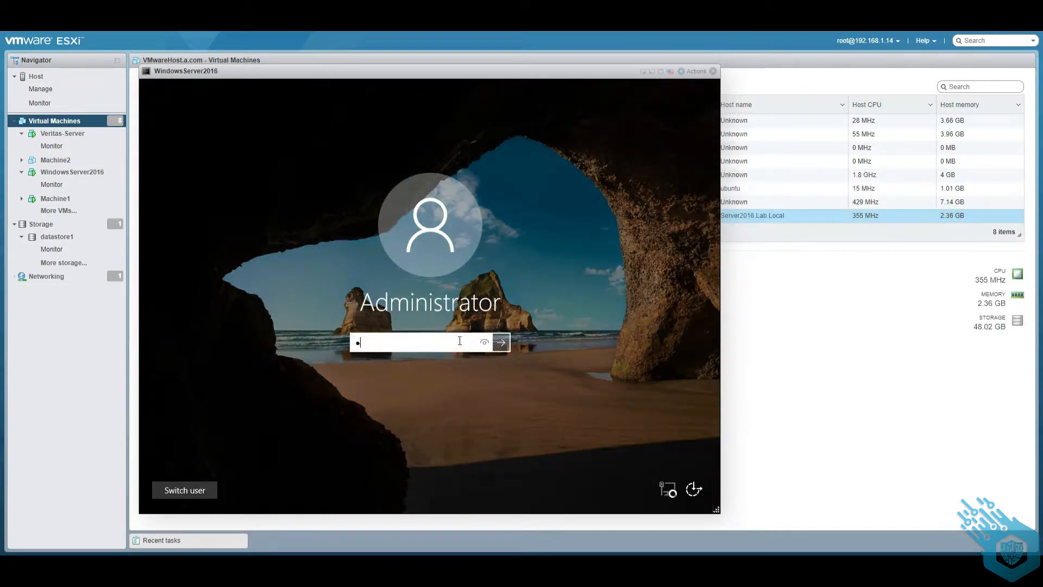
{"action": "left_click", "coordinate": [500, 341]}
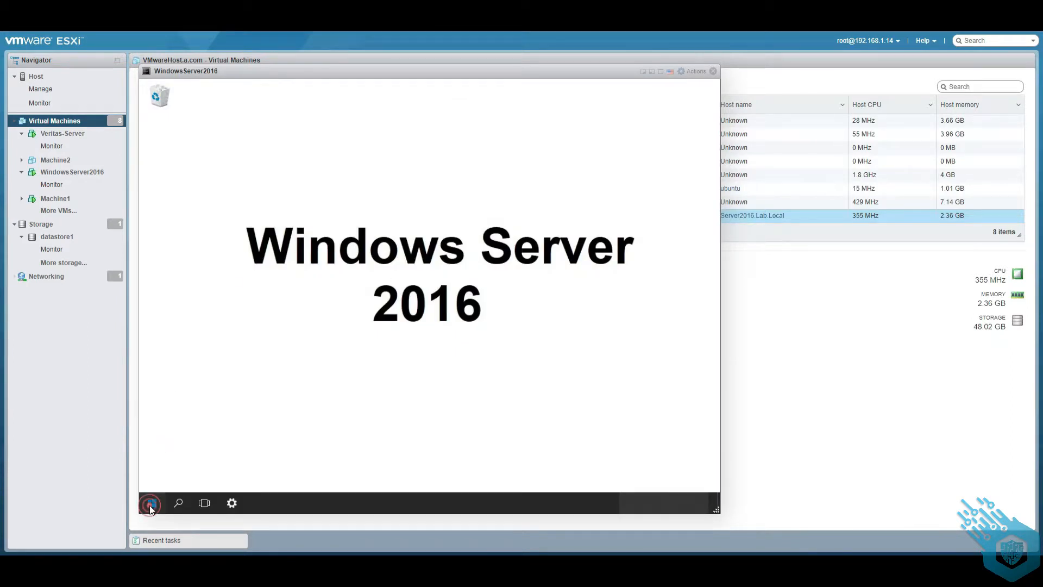
{"action": "left_click", "coordinate": [151, 502]}
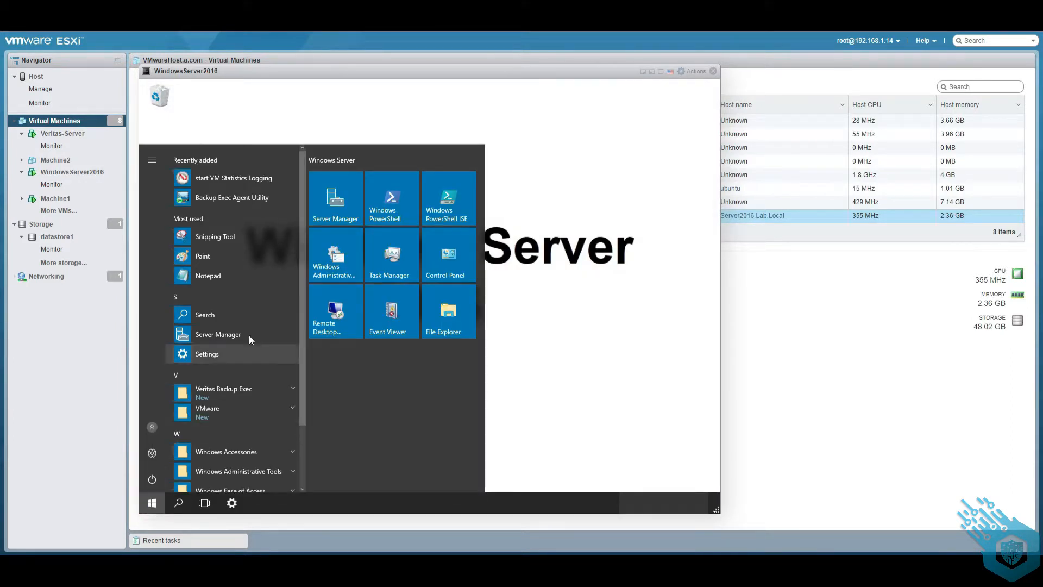
{"action": "left_click", "coordinate": [218, 335]}
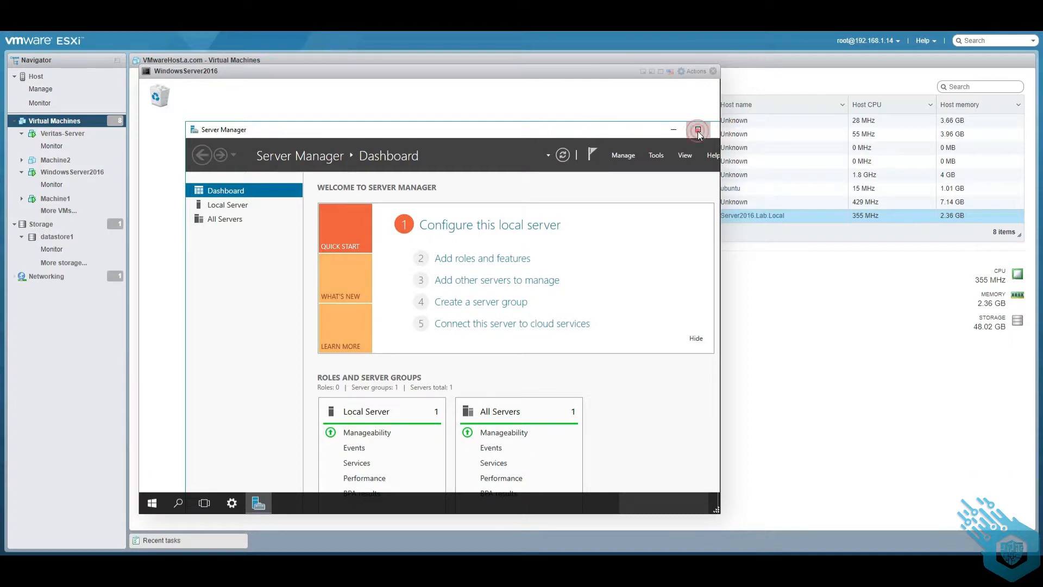
{"action": "left_click", "coordinate": [697, 130]}
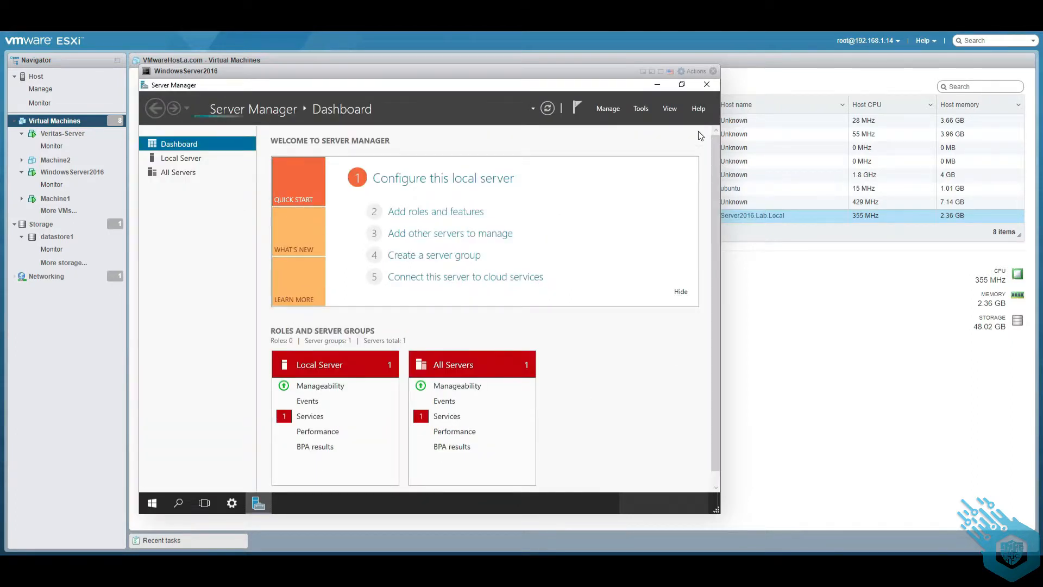
{"action": "left_click", "coordinate": [181, 158]}
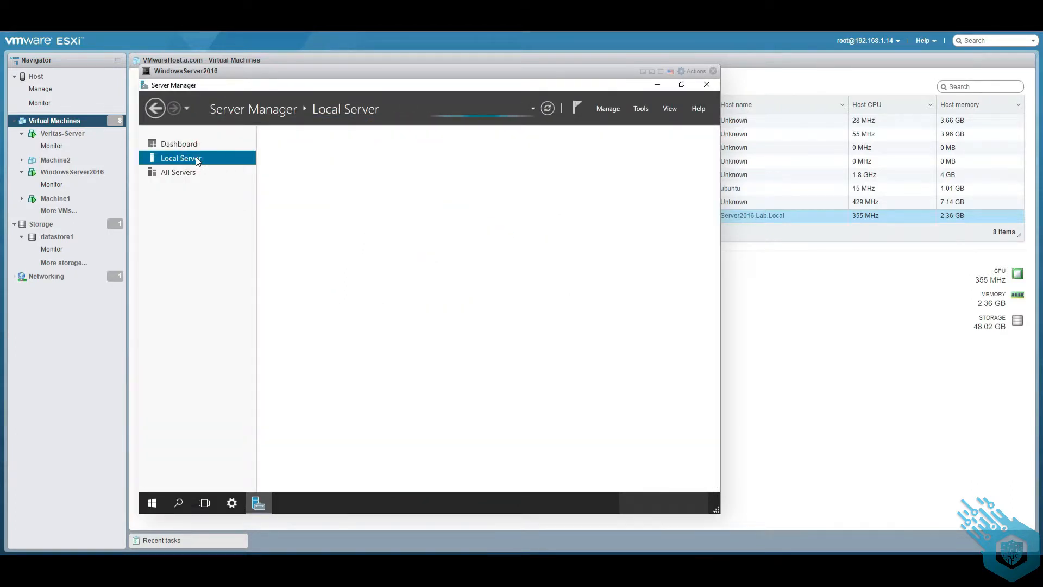
{"action": "left_click", "coordinate": [180, 158]}
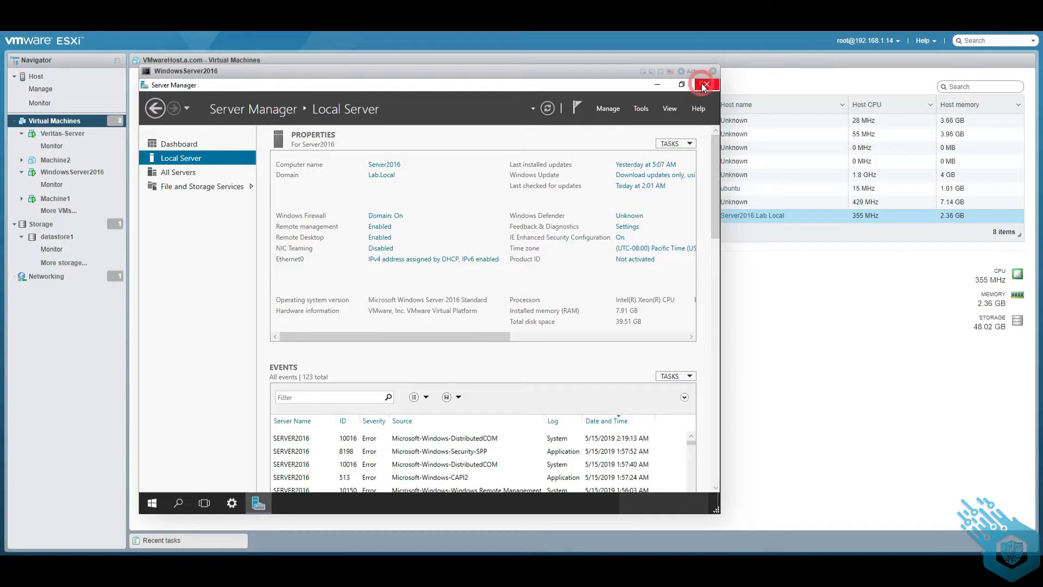
{"action": "left_click", "coordinate": [705, 85]}
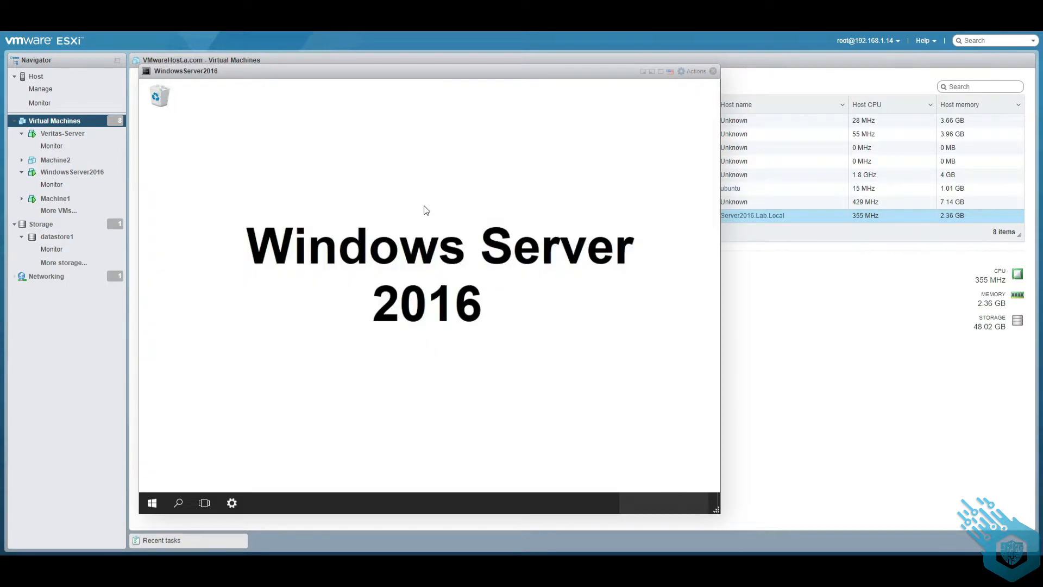
Close the console and power off WindowsServer2016, accepting the data-loss warning.
{"action": "left_click", "coordinate": [711, 68]}
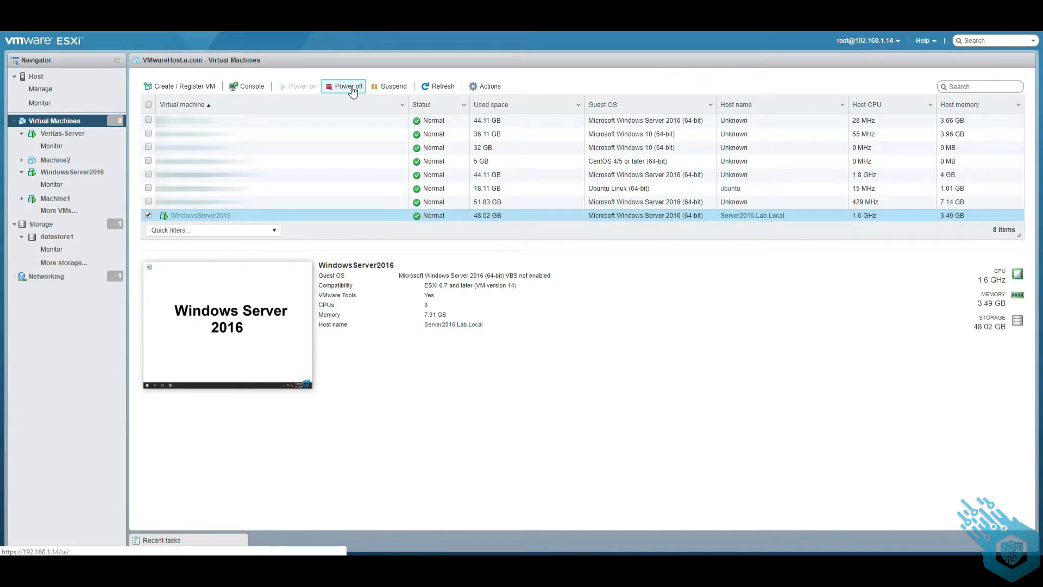
{"action": "left_click", "coordinate": [347, 86]}
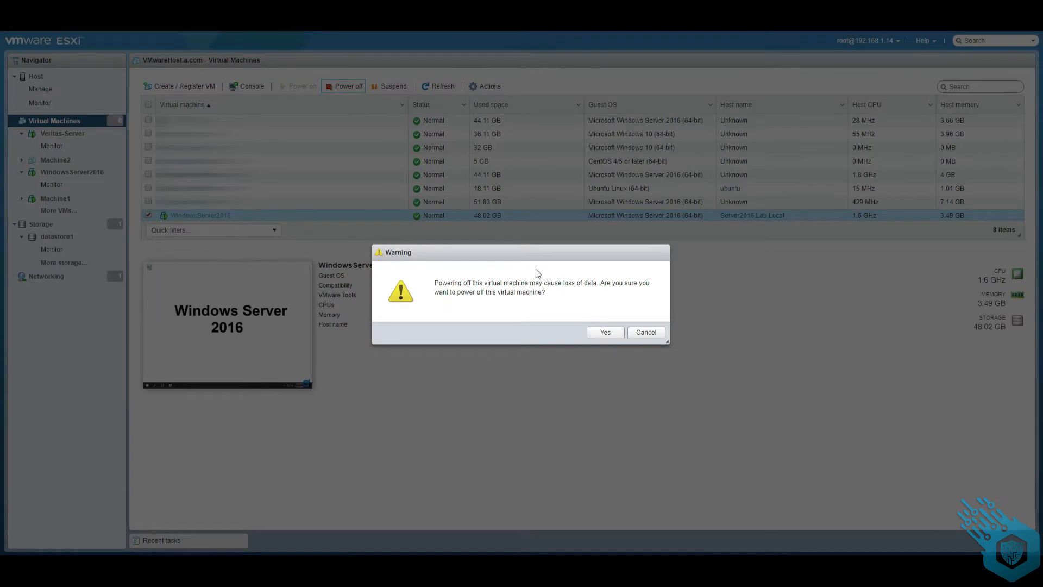
{"action": "left_click", "coordinate": [604, 332]}
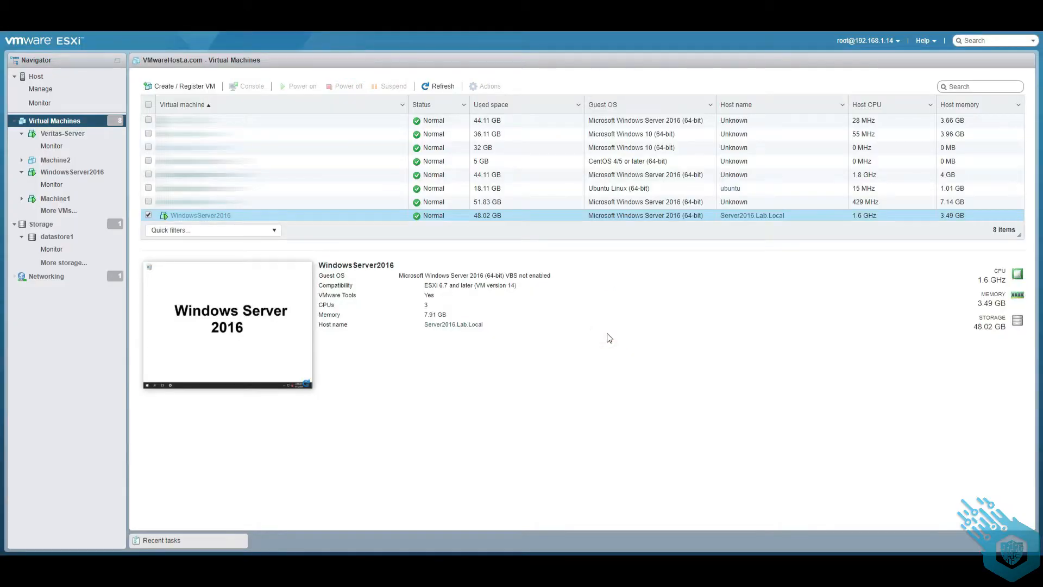
Delete the WindowsServer2016 virtual machine from the host.
{"action": "left_click", "coordinate": [489, 86]}
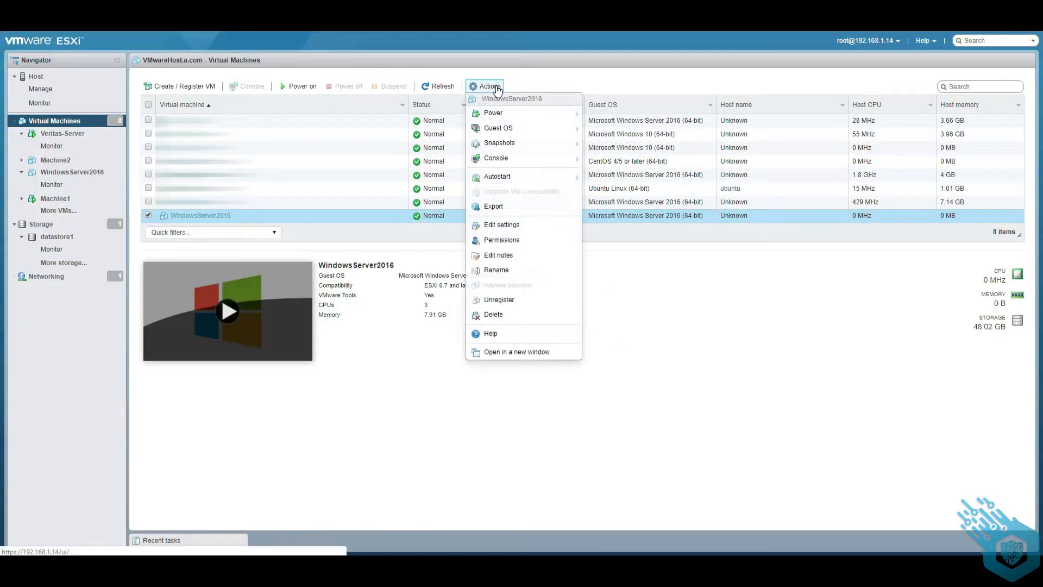
{"action": "left_click", "coordinate": [493, 314]}
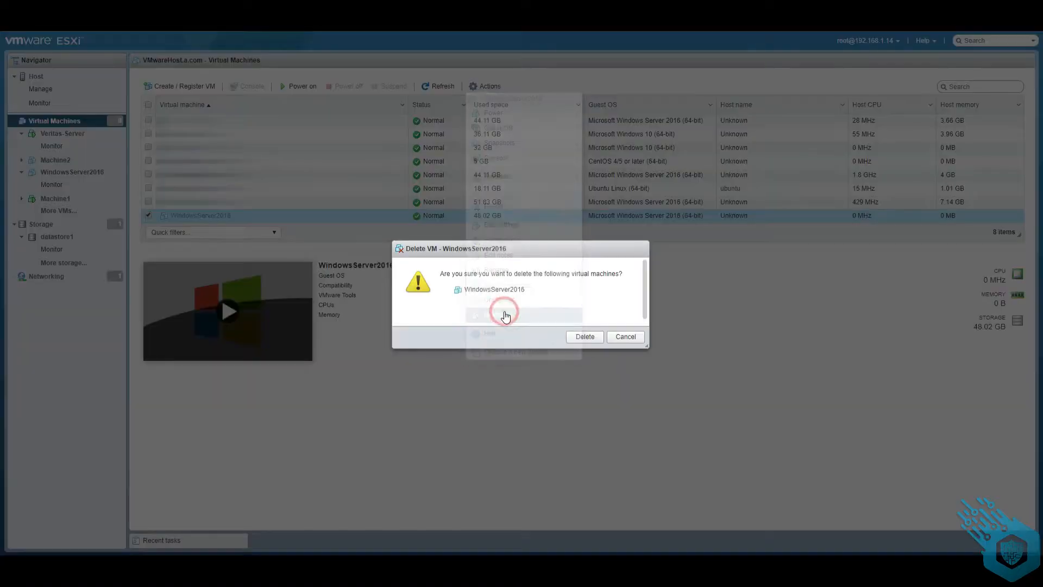
{"action": "left_click", "coordinate": [584, 336]}
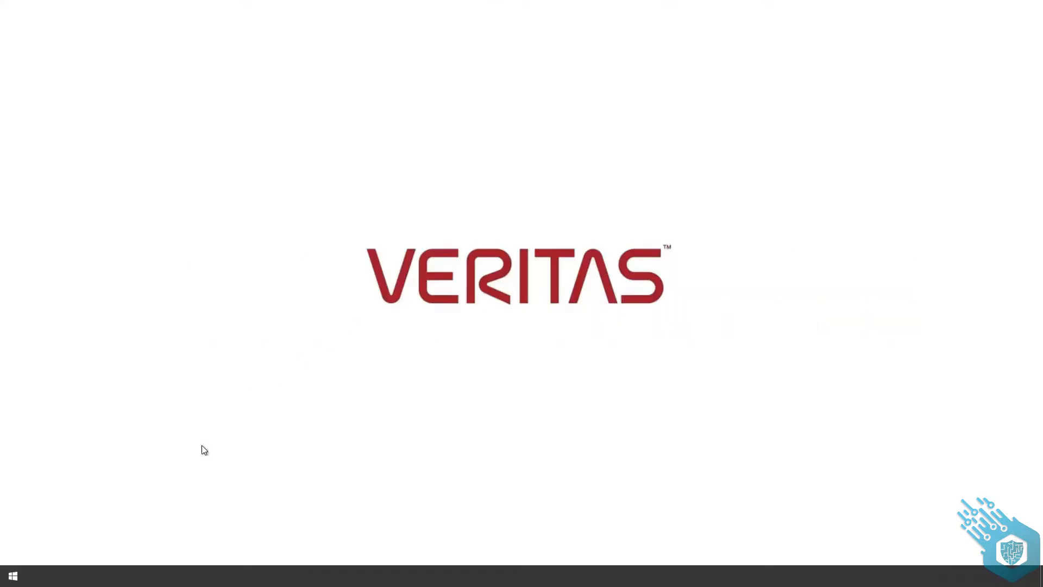
Launch Veritas Backup Exec from the Start menu's Veritas Backup Exec folder.
{"action": "left_click", "coordinate": [12, 575]}
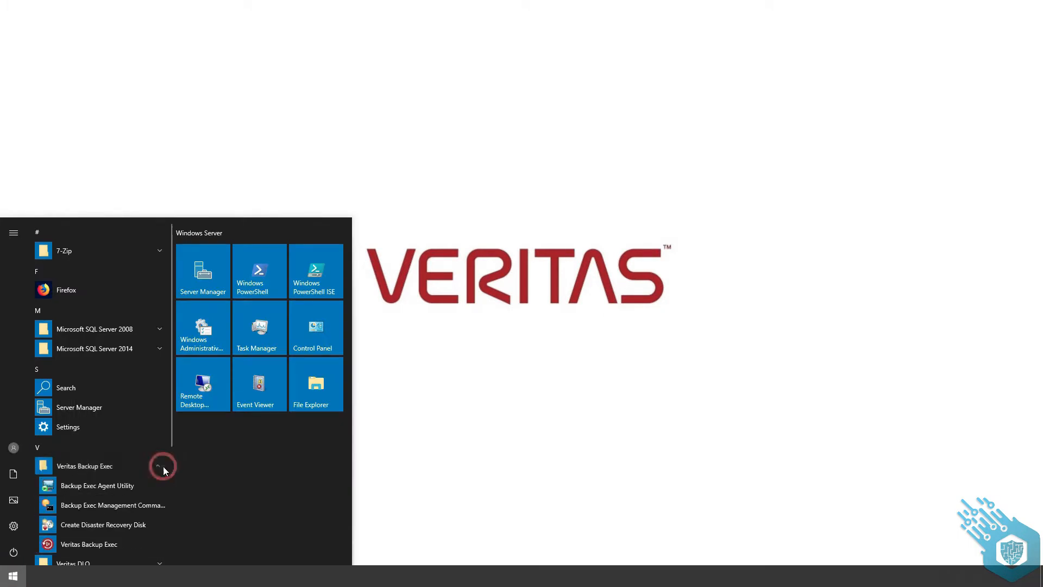
{"action": "left_click", "coordinate": [89, 544]}
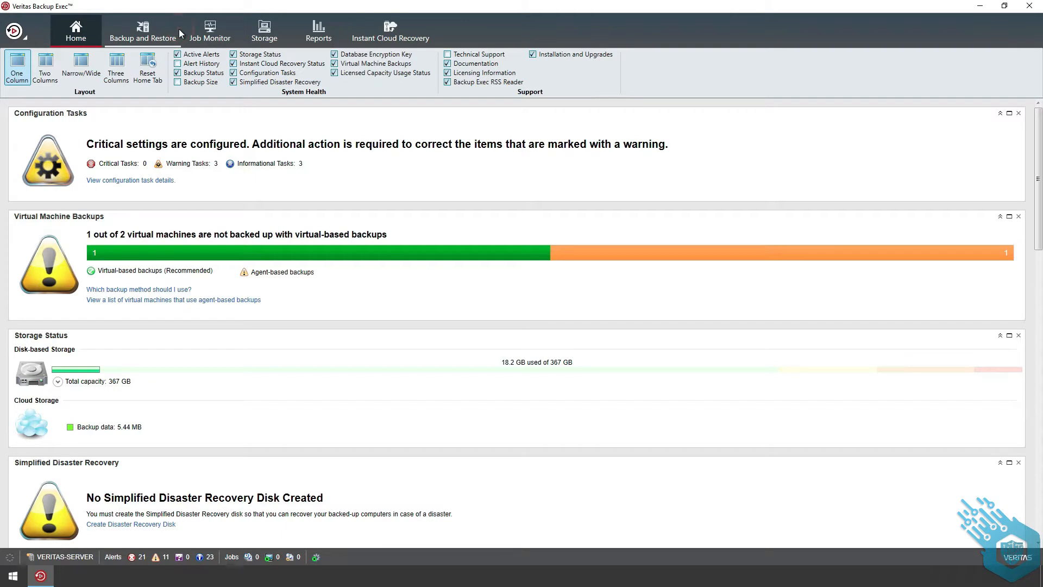
Start a VMware data restore for the 192.168.1.14 host.
{"action": "left_click", "coordinate": [143, 30]}
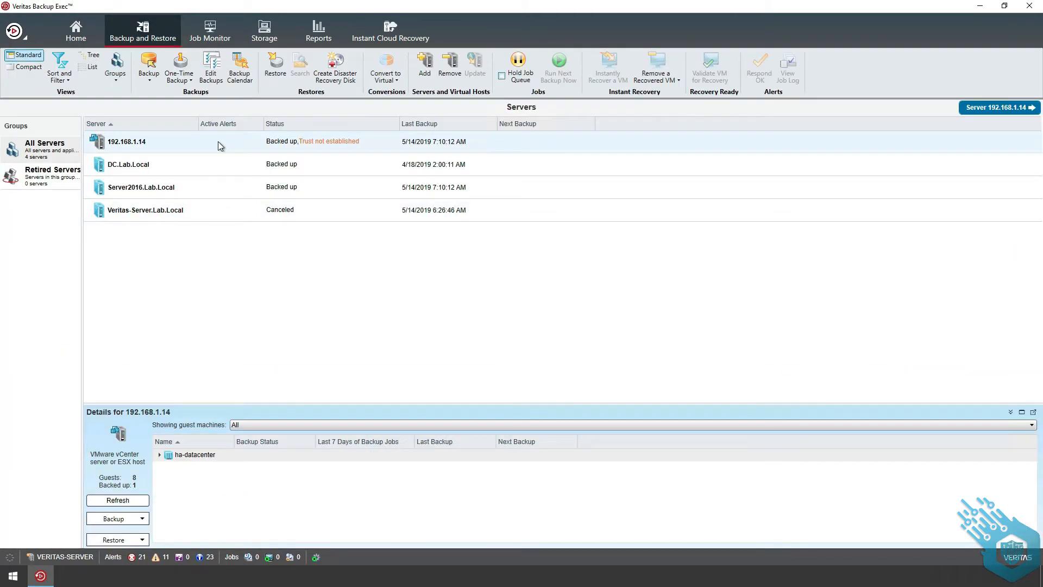
{"action": "left_click", "coordinate": [275, 68]}
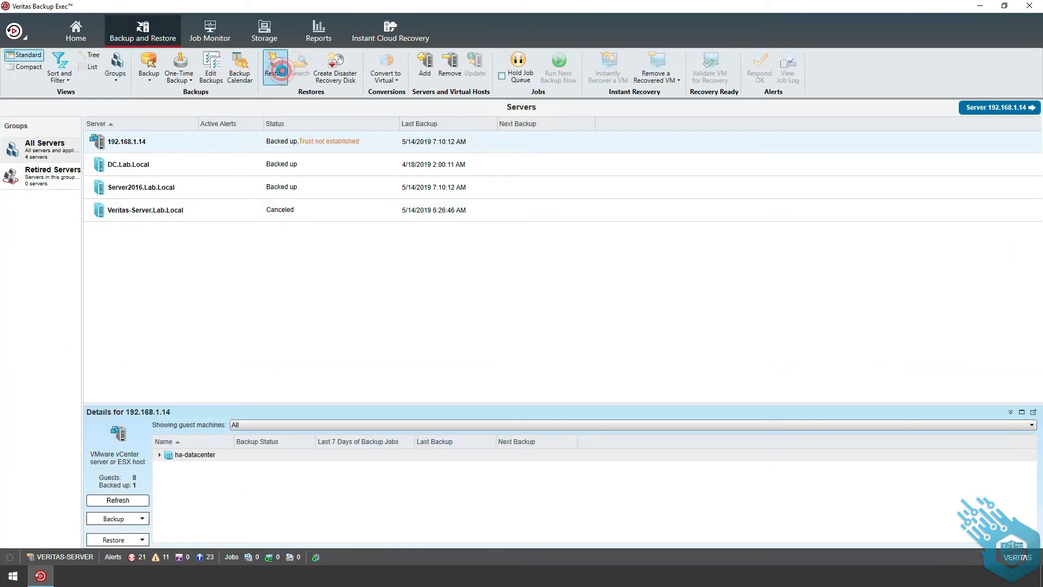
{"action": "left_click", "coordinate": [275, 69]}
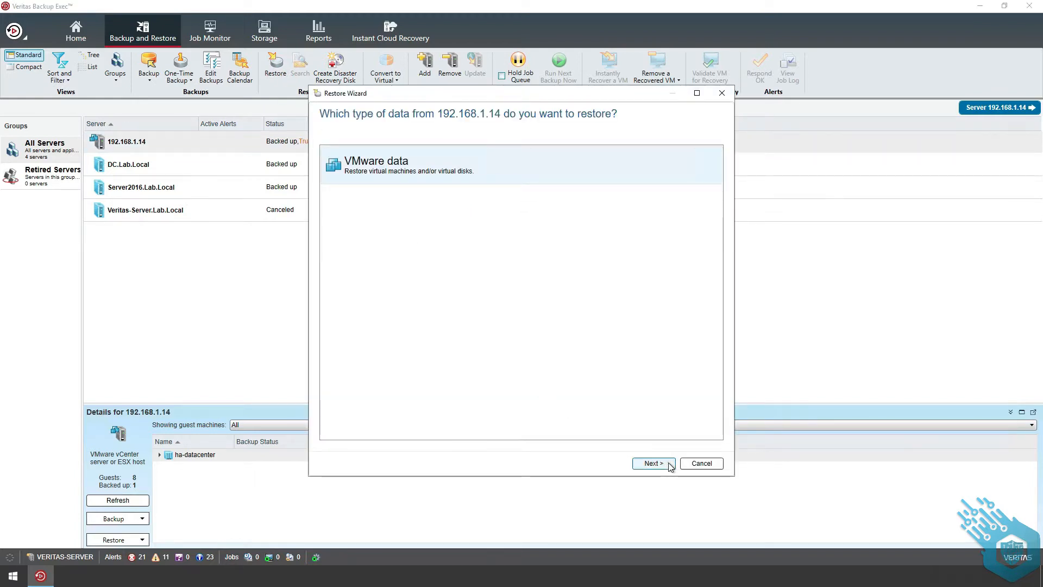
{"action": "left_click", "coordinate": [652, 463]}
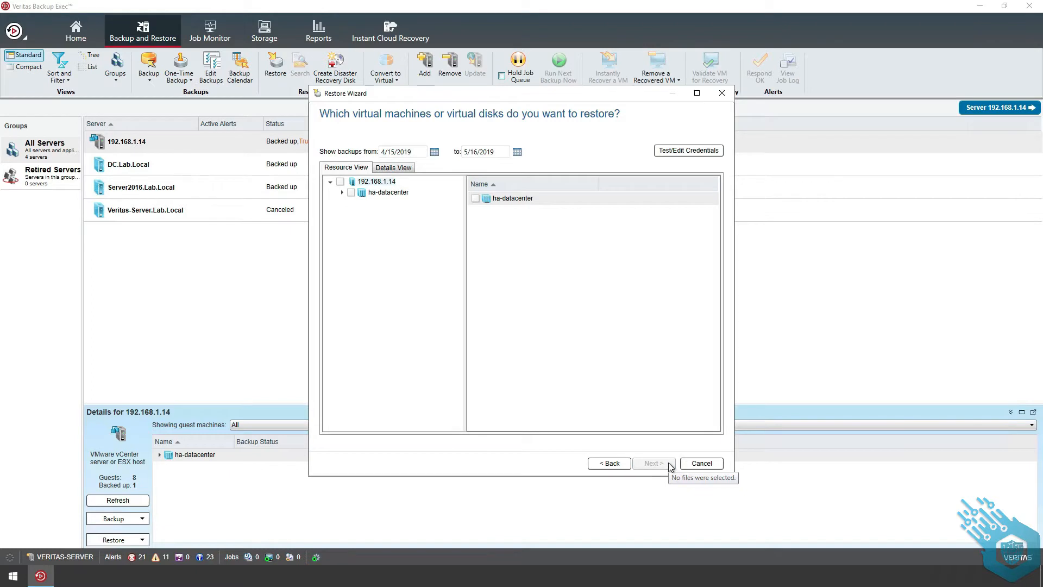
Under ha-datacenter, tick WindowsServer2016's 5/14/2019 full backup and continue.
{"action": "left_click", "coordinate": [342, 192]}
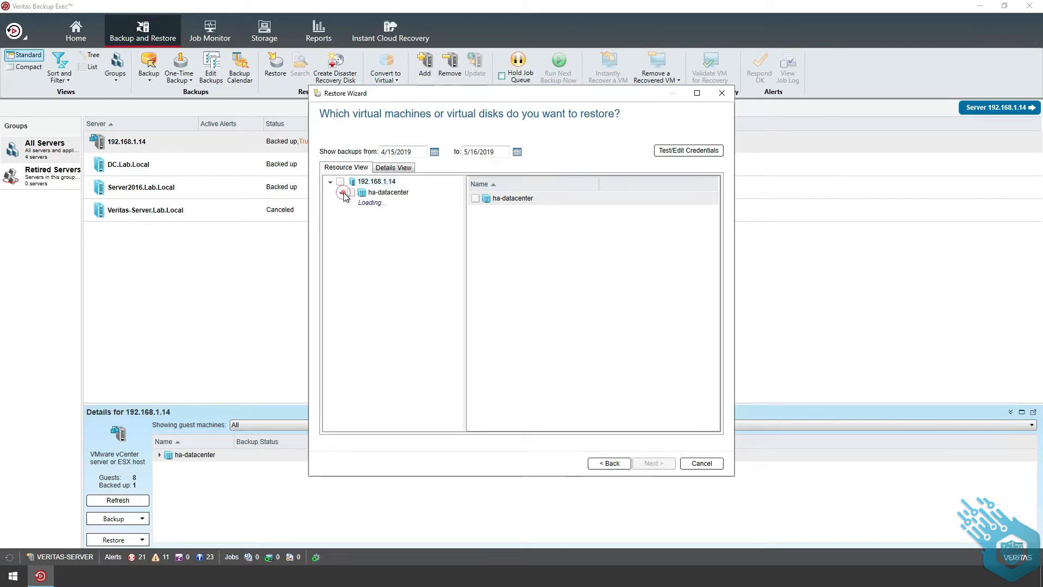
{"action": "left_click", "coordinate": [342, 192]}
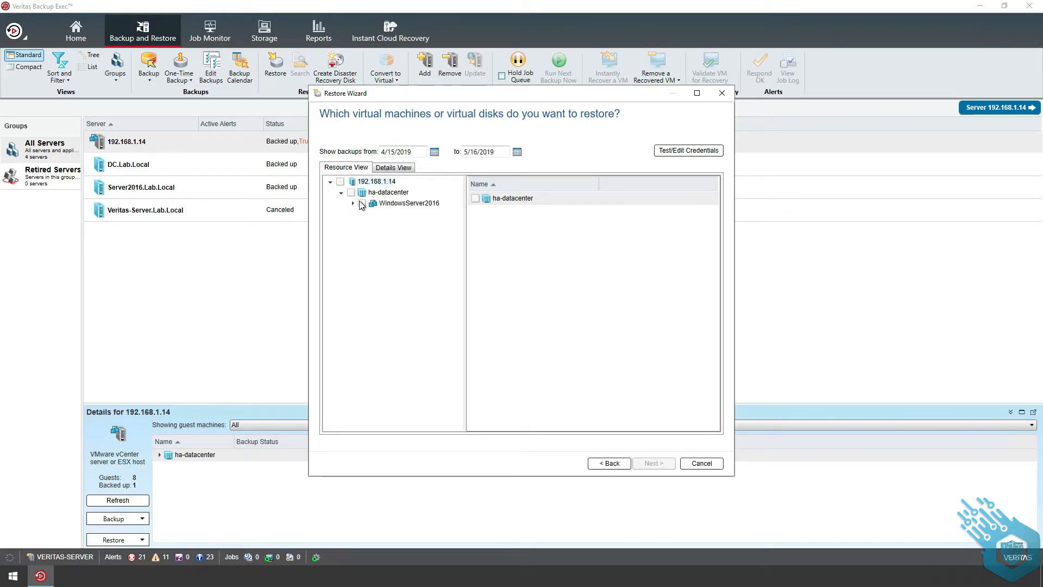
{"action": "left_click", "coordinate": [408, 203]}
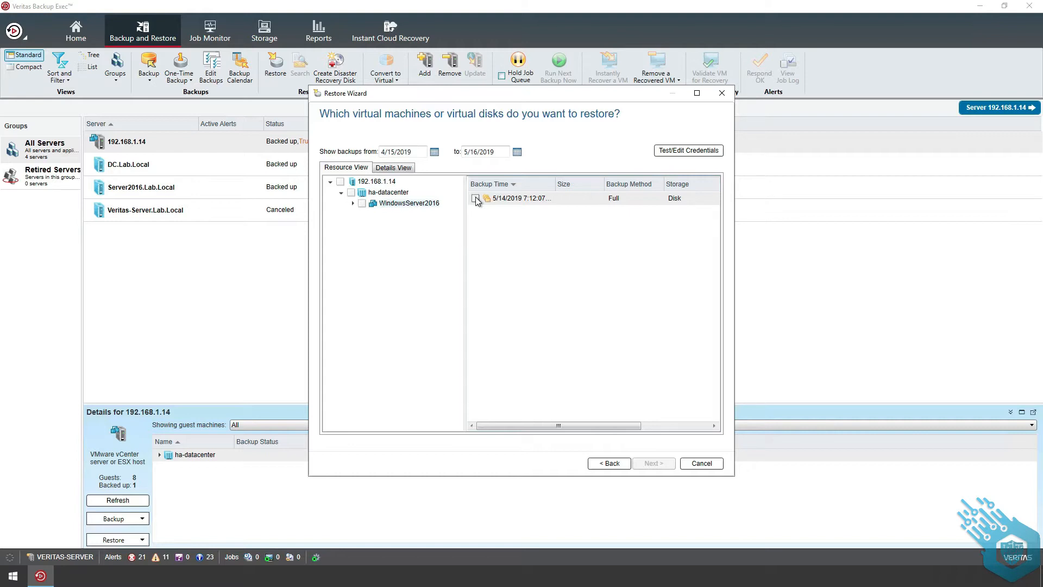
{"action": "left_click", "coordinate": [476, 198]}
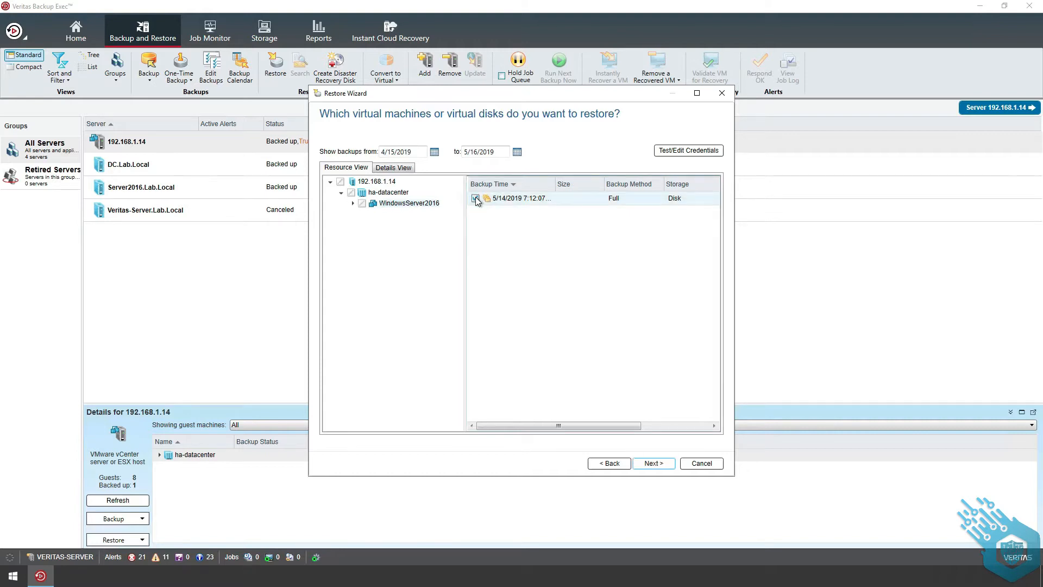
{"action": "left_click", "coordinate": [475, 198]}
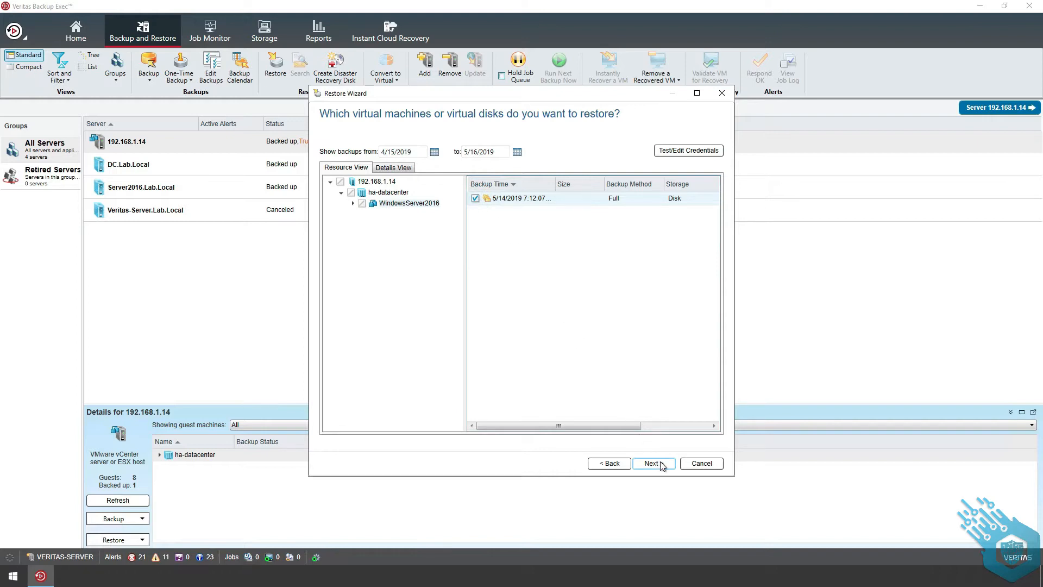
{"action": "left_click", "coordinate": [650, 463]}
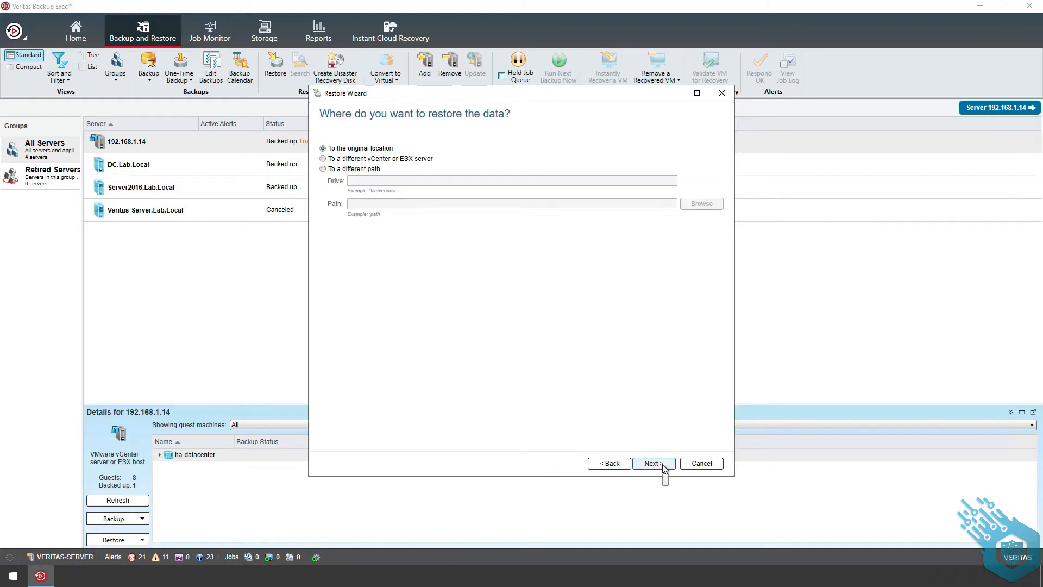
Submit run-now job '192.168.1.14 Restore 00004' to original location with defaults; view Job Monitor.
{"action": "left_click", "coordinate": [651, 463]}
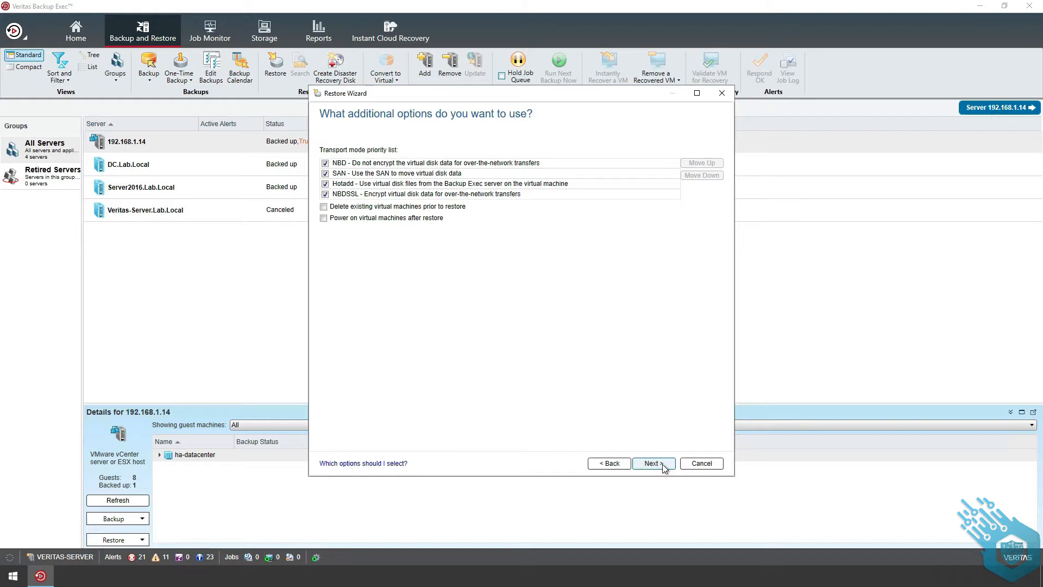
{"action": "left_click", "coordinate": [653, 463]}
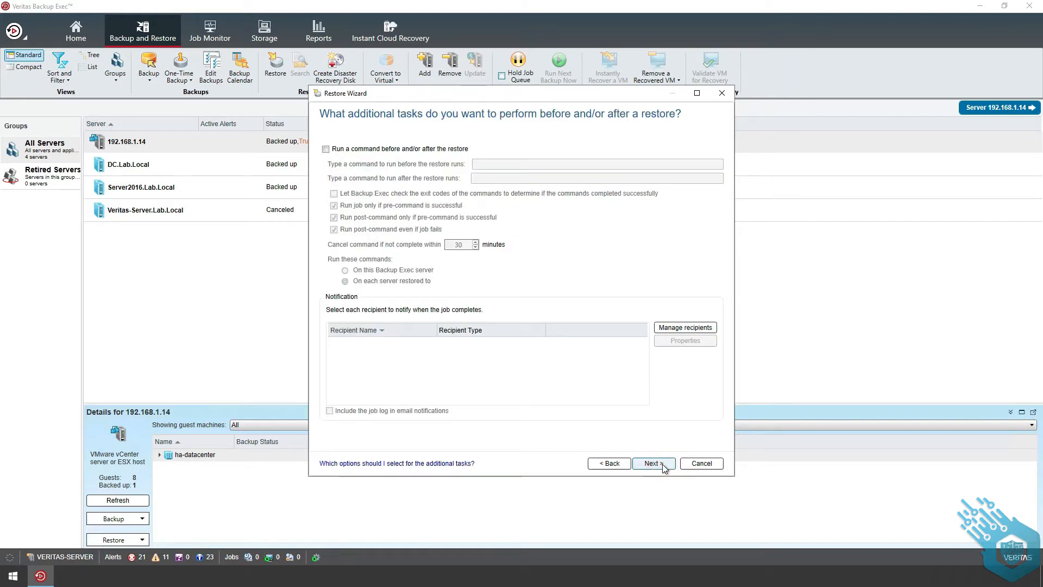
{"action": "left_click", "coordinate": [653, 463]}
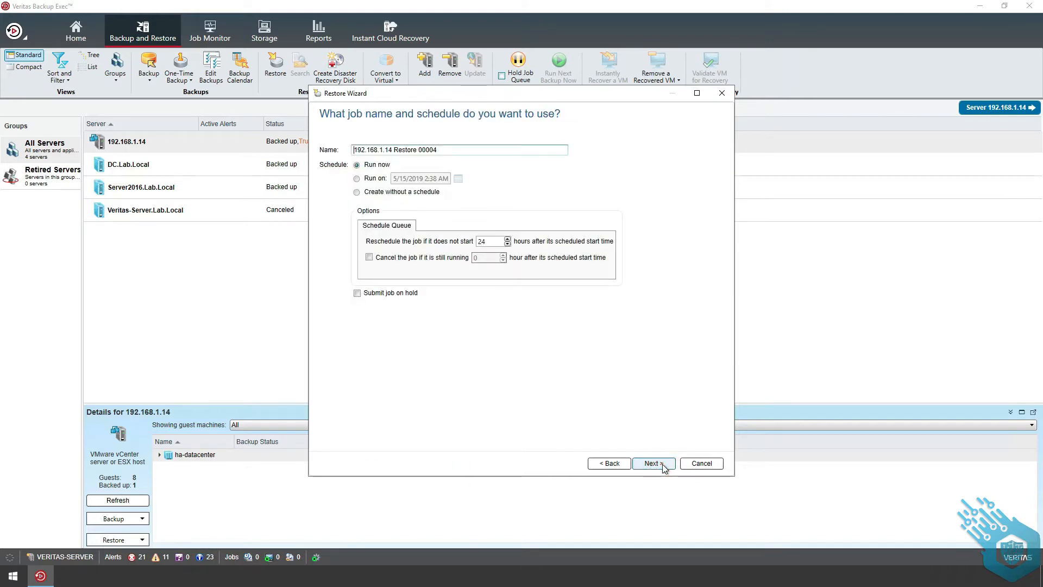
{"action": "left_click", "coordinate": [651, 463]}
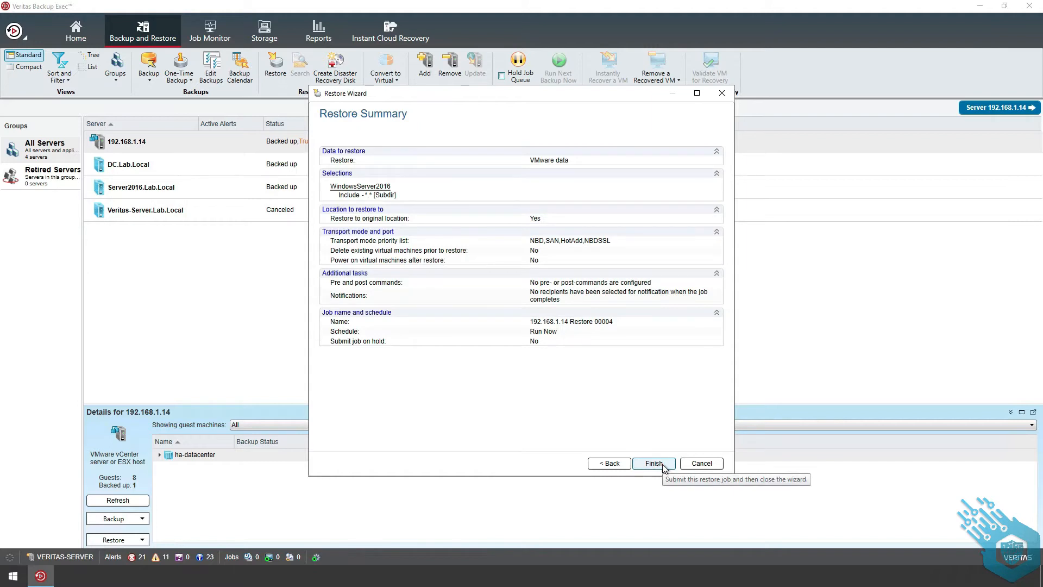
{"action": "left_click", "coordinate": [653, 463]}
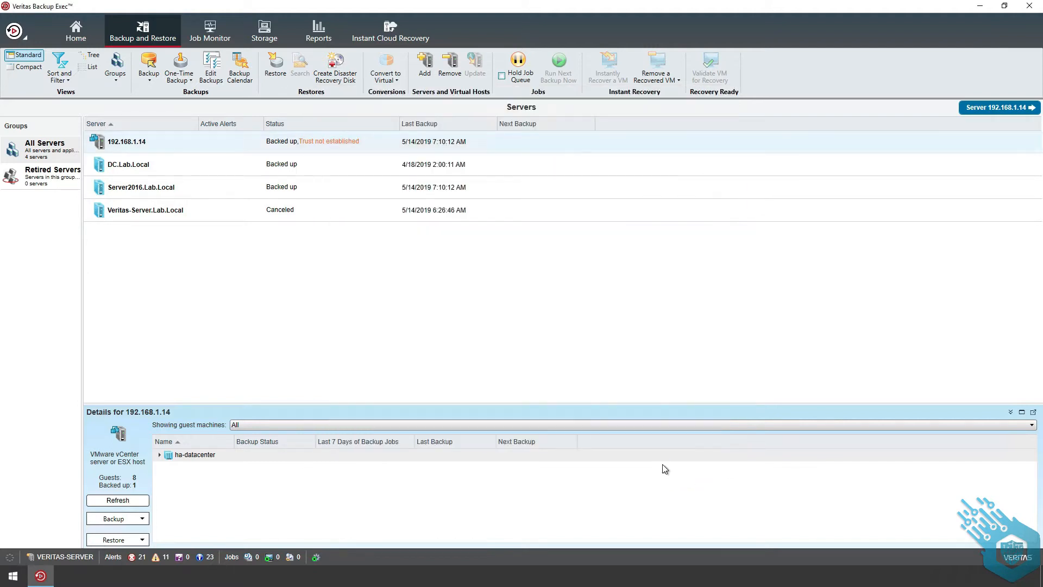
{"action": "mouse_move", "coordinate": [234, 41]}
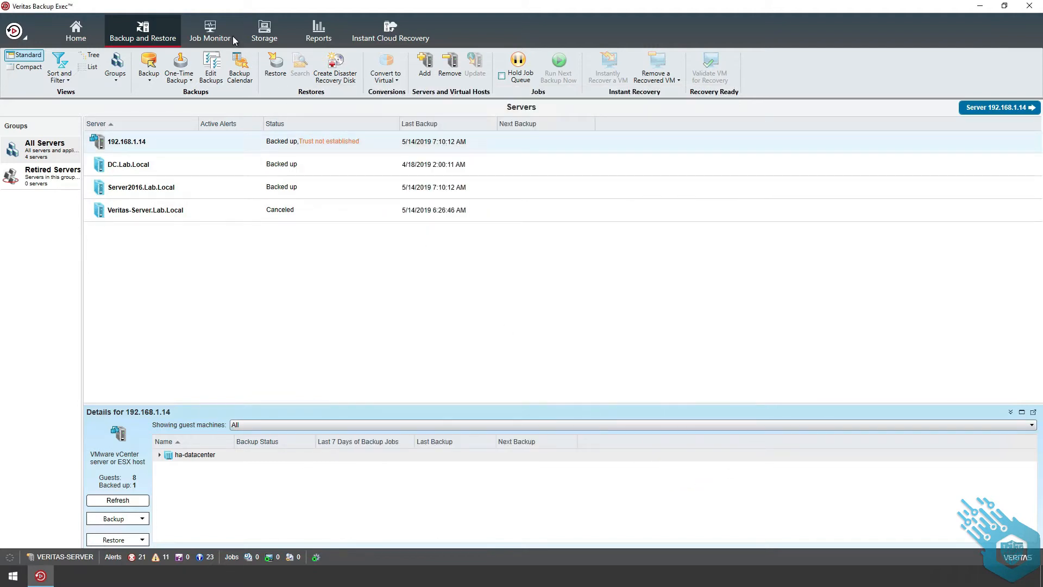
{"action": "left_click", "coordinate": [210, 29]}
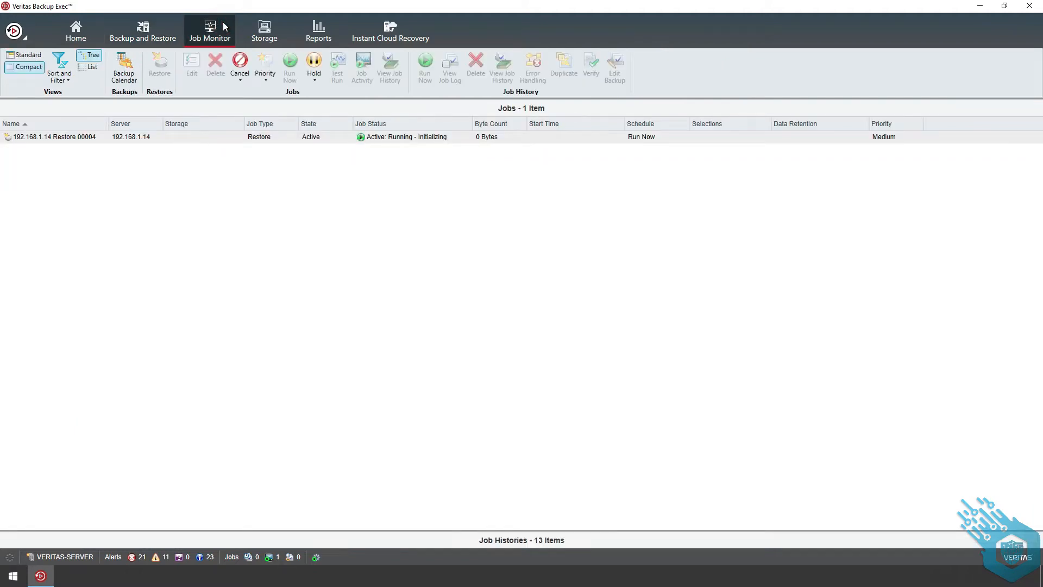
{"action": "mouse_move", "coordinate": [73, 237]}
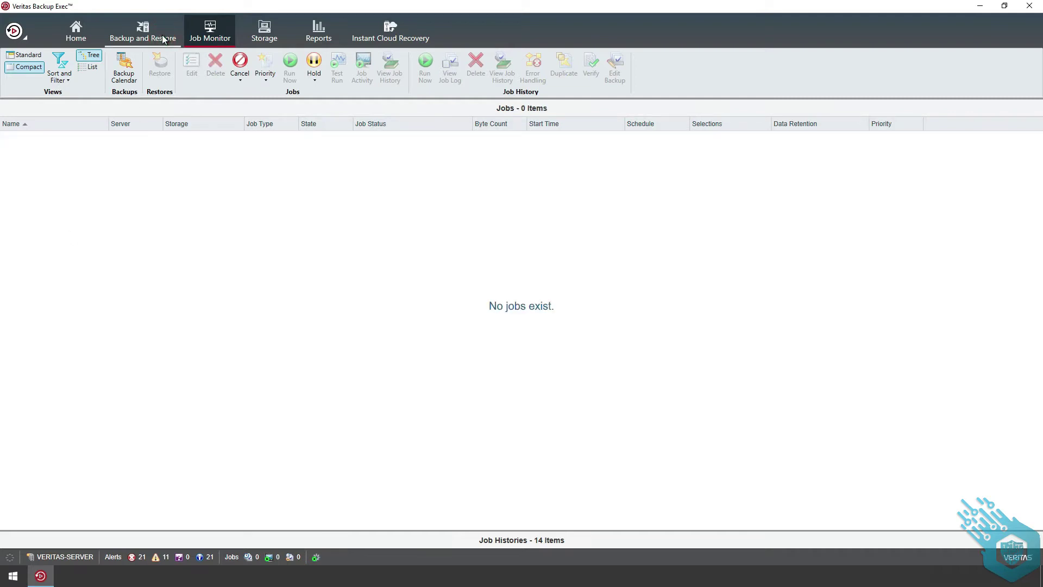
After the restore job leaves Job Monitor, return to the ESXi host summary page.
{"action": "left_click", "coordinate": [142, 31]}
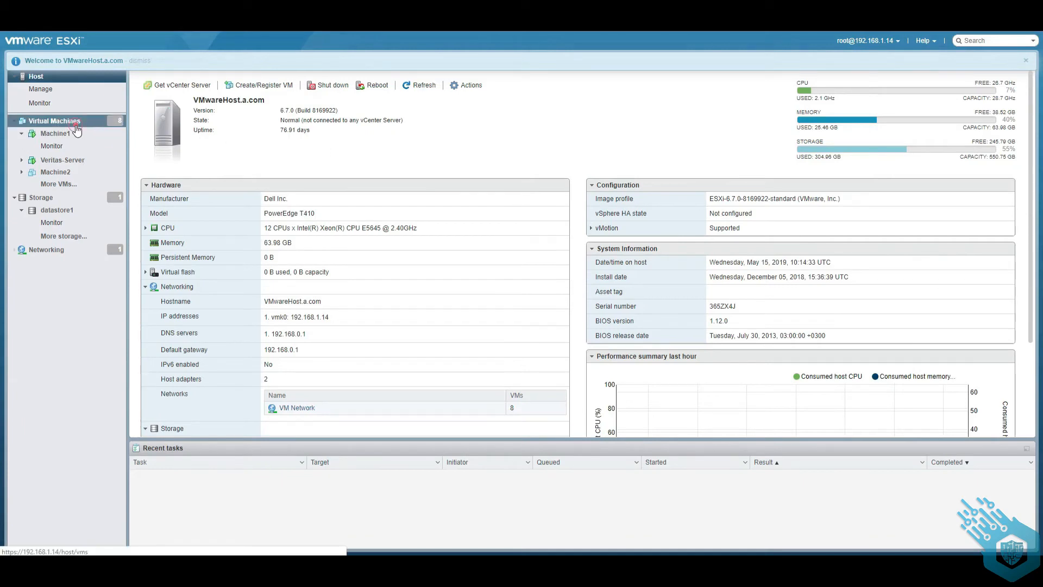
Select the restored WindowsServer2016 in the VM list and power it on.
{"action": "left_click", "coordinate": [54, 120]}
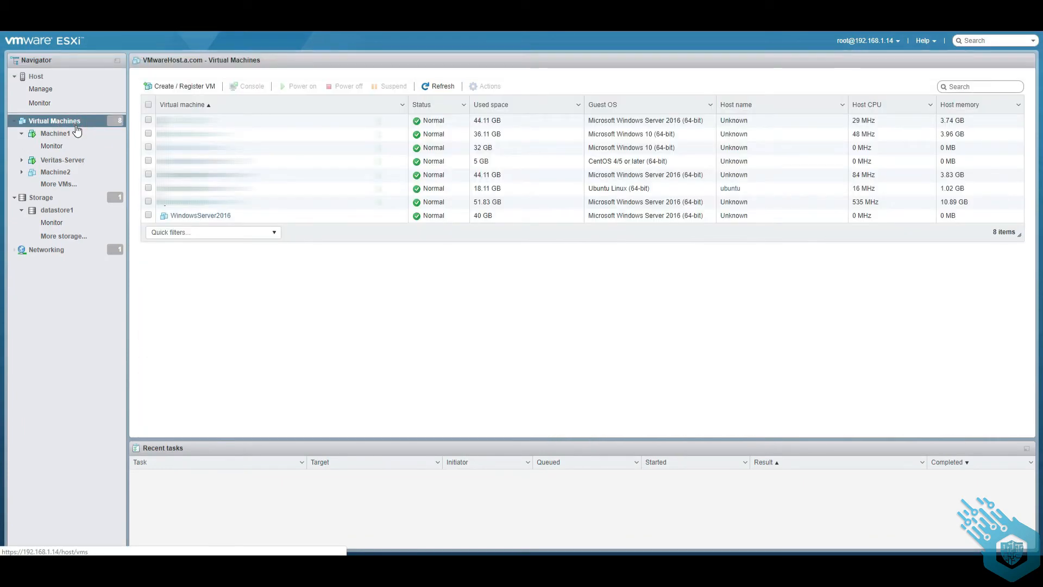
{"action": "left_click", "coordinate": [149, 215]}
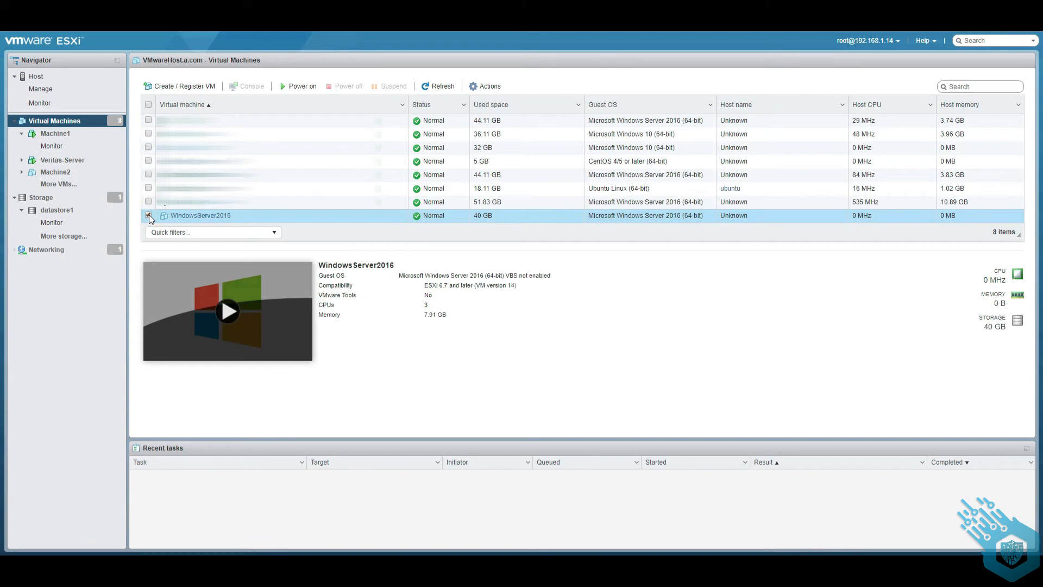
{"action": "left_click", "coordinate": [302, 85]}
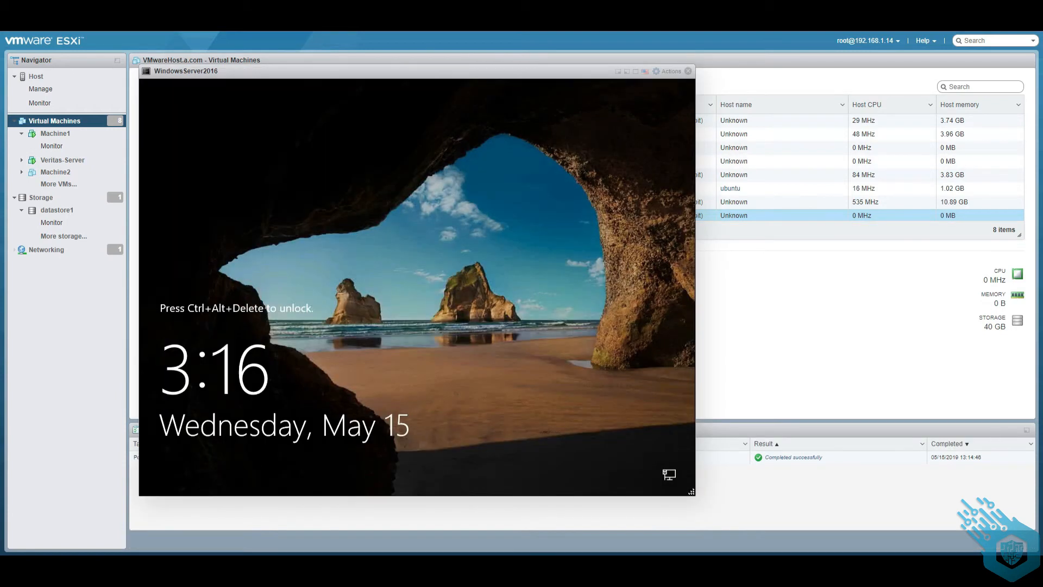
Send Ctrl-Alt-Delete and sign in to WindowsServer2016 with the Administrator password.
{"action": "left_click", "coordinate": [669, 71]}
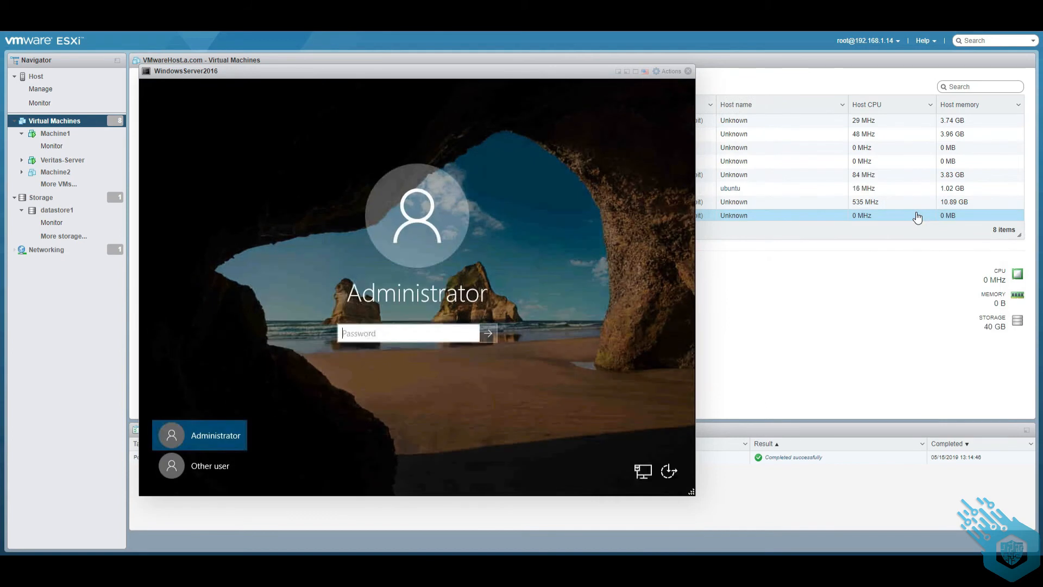
{"action": "type", "text": "•"}
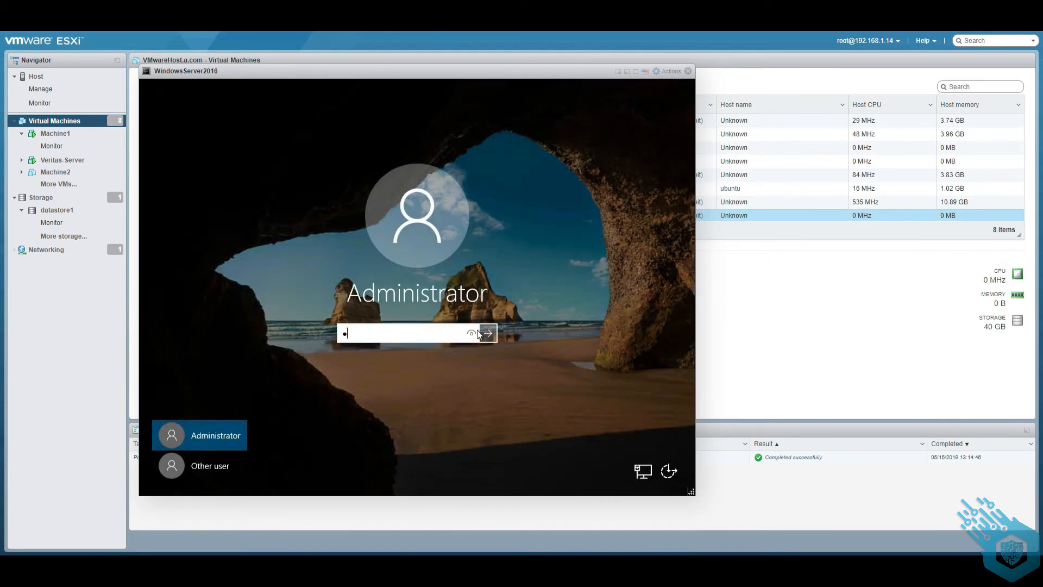
{"action": "left_click", "coordinate": [486, 332]}
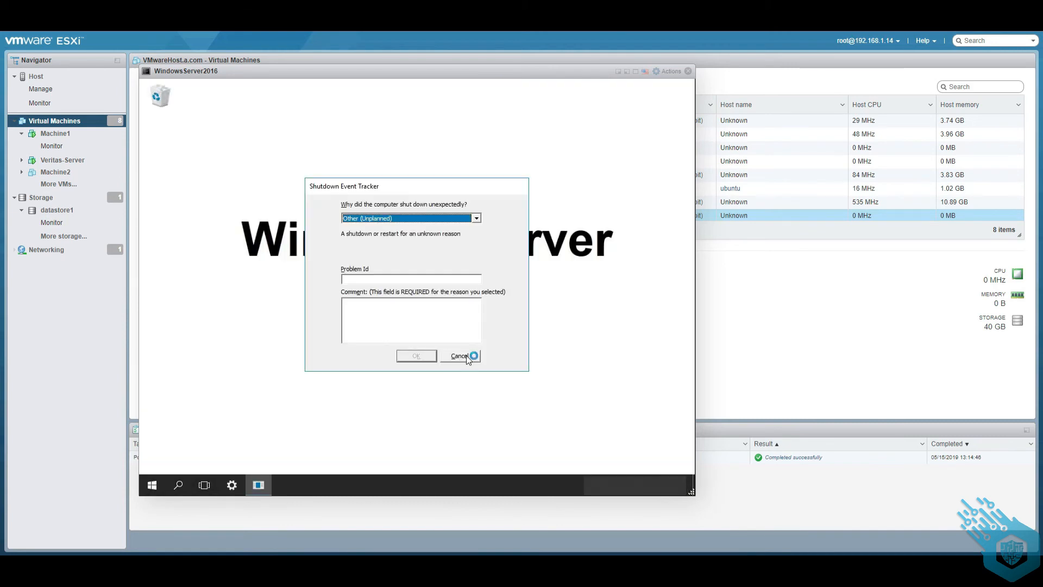
Cancel the Shutdown Event Tracker and close the console once Server Manager appears.
{"action": "left_click", "coordinate": [459, 355]}
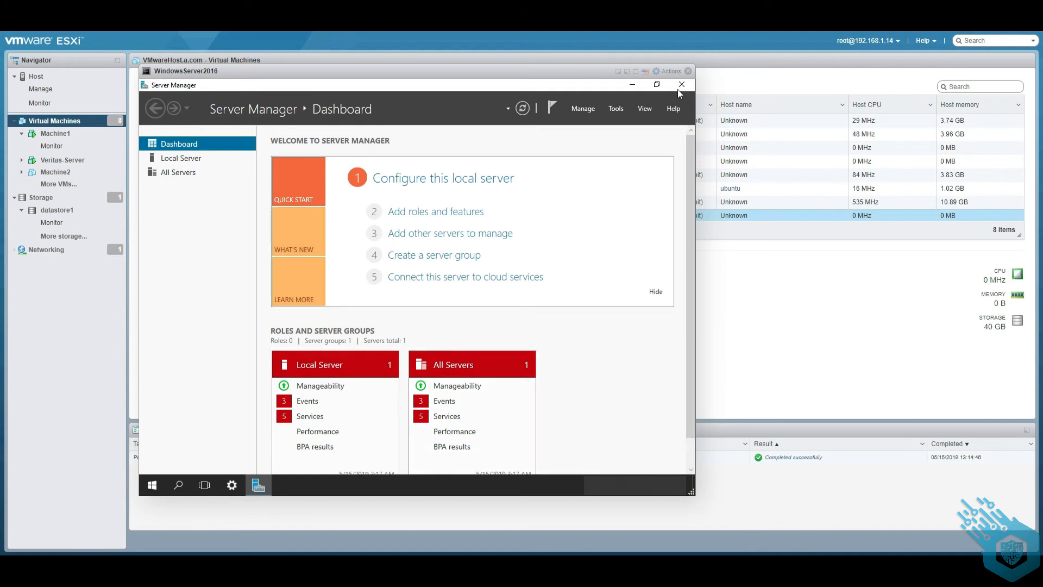
{"action": "left_click", "coordinate": [690, 71]}
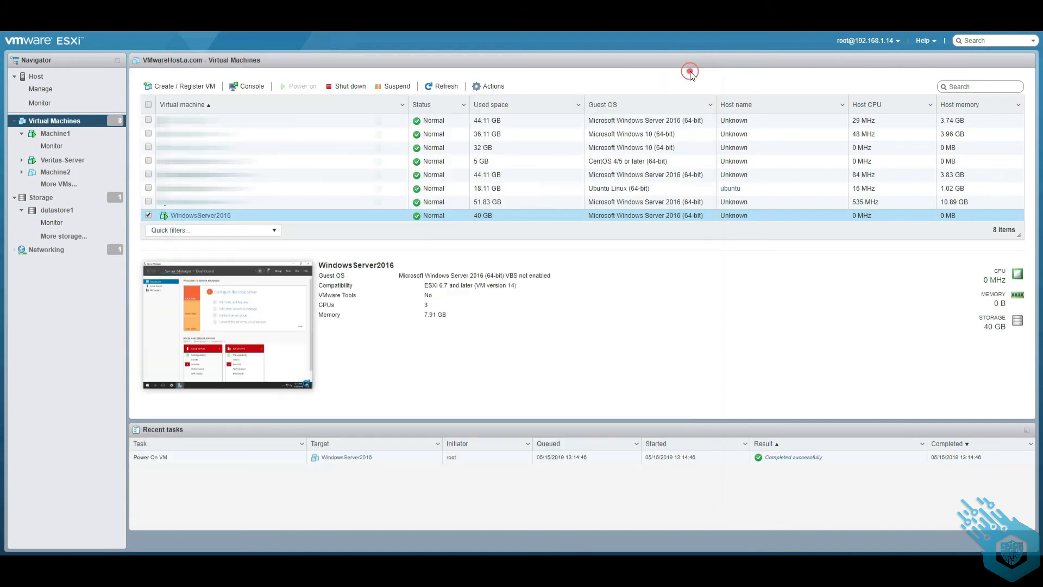